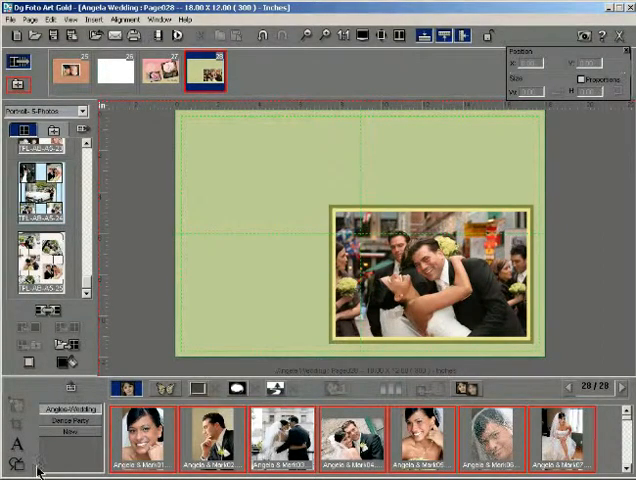
Draw a rectangle with the Rectangle tool on the upper-left of album page 28
{"action": "left_click", "coordinate": [17, 463]}
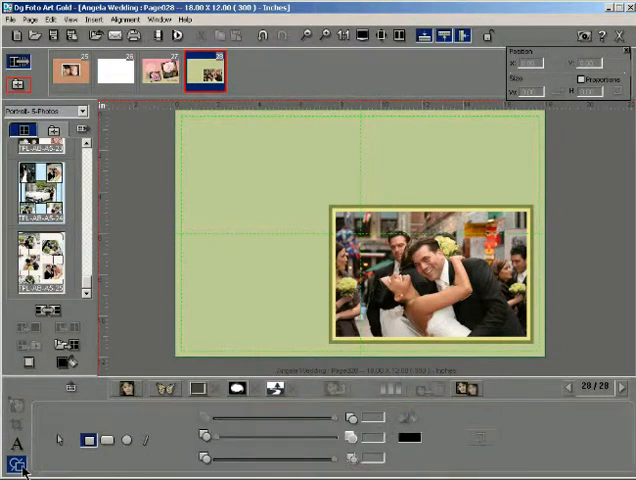
{"action": "left_click", "coordinate": [88, 440]}
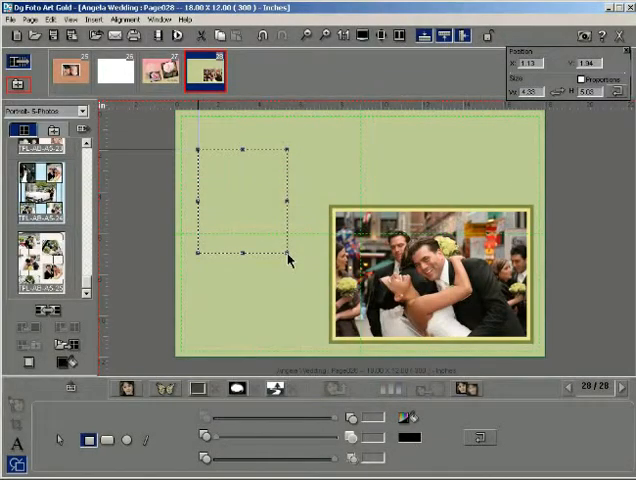
Resize the rectangle to about 4.24 × 3.50 in near the photo's top-left corner
{"action": "left_click", "coordinate": [68, 439]}
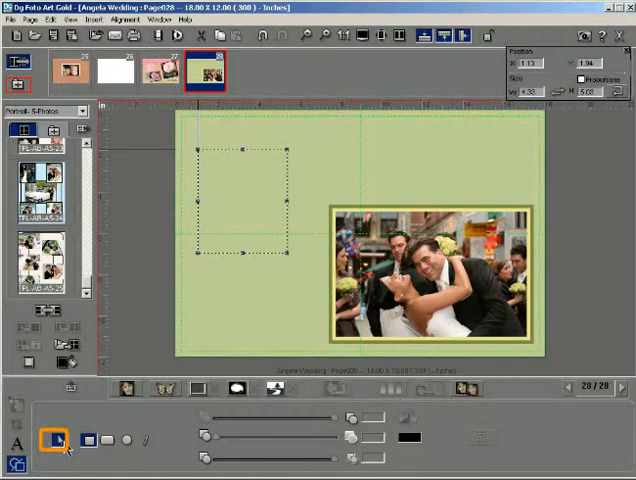
{"action": "left_click", "coordinate": [52, 440]}
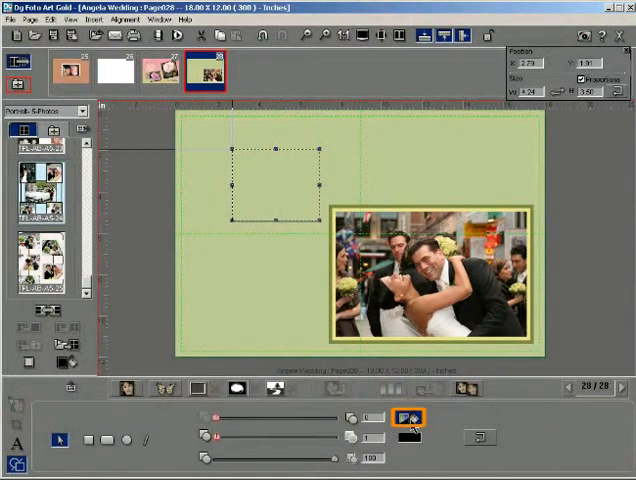
Choose cyan (R0 G200 B200) as the rectangle's fill colour in Fill Shapes
{"action": "left_click", "coordinate": [407, 417]}
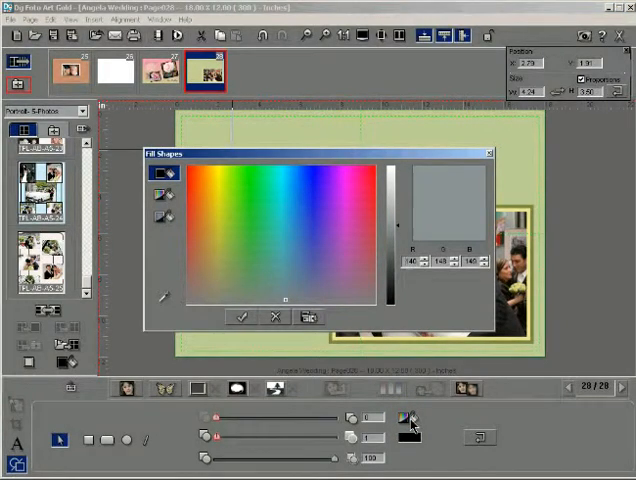
{"action": "left_click", "coordinate": [162, 172]}
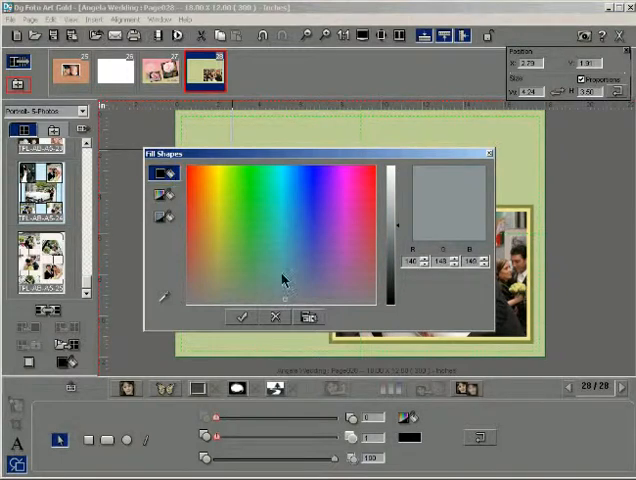
{"action": "left_click", "coordinate": [287, 245]}
{"action": "type", "text": "200"}
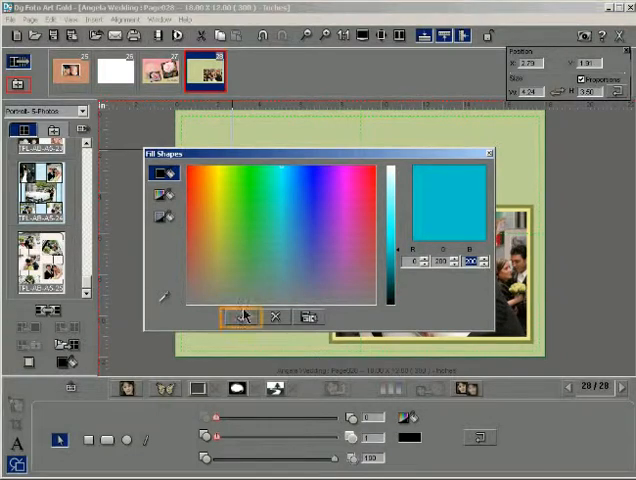
{"action": "left_click", "coordinate": [242, 317]}
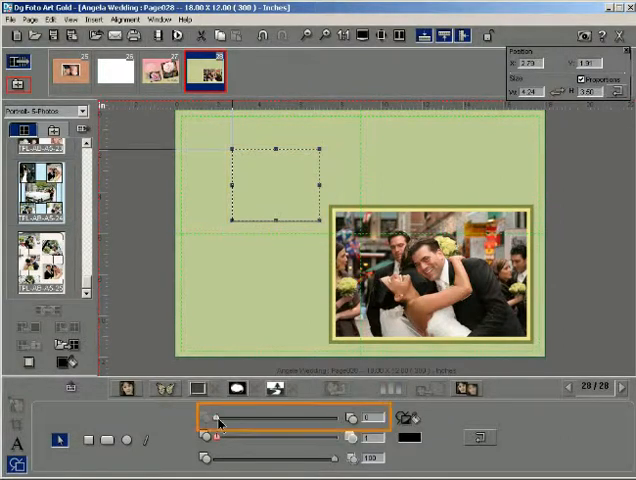
Raise the fill opacity slider to 100 for a solid cyan block
{"action": "left_click_drag", "start_coordinate": [217, 418], "coordinate": [262, 418]}
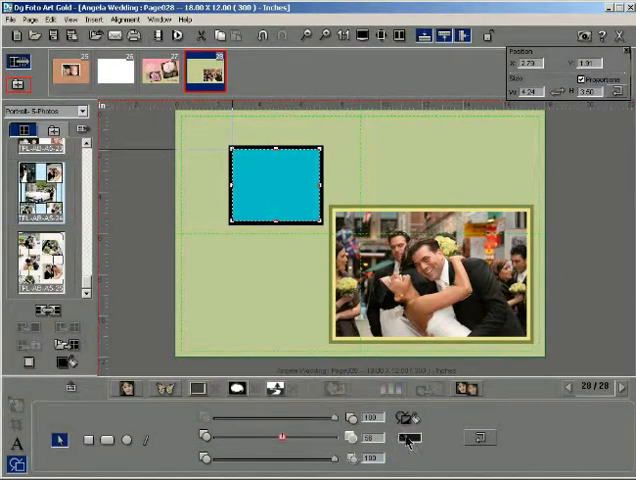
Set the rectangle's outline colour to dark blue, about R10 G36 B116
{"action": "left_click", "coordinate": [408, 438]}
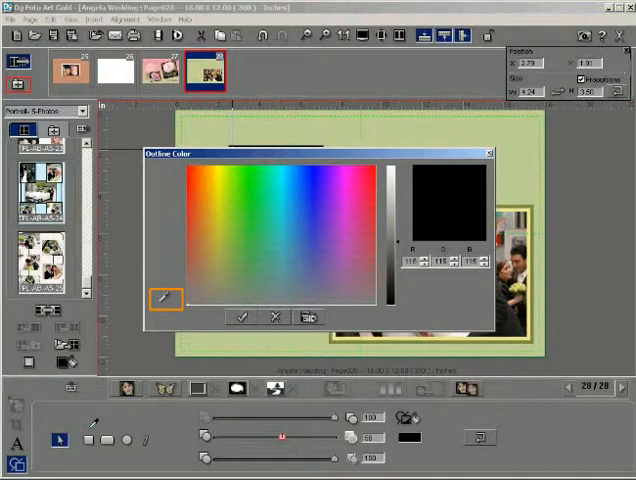
{"action": "left_click", "coordinate": [303, 188]}
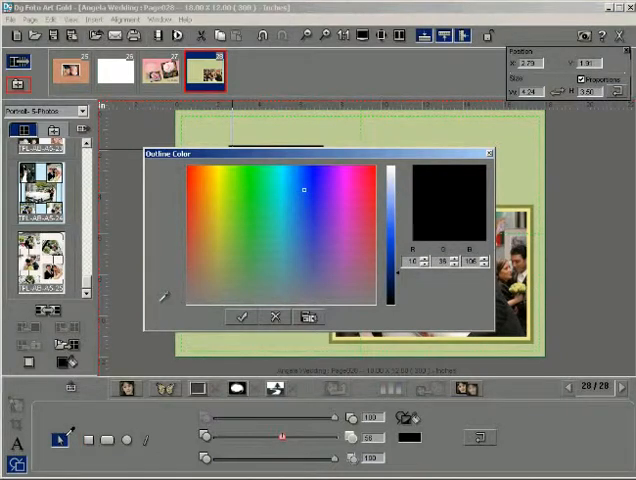
{"action": "left_click", "coordinate": [305, 188]}
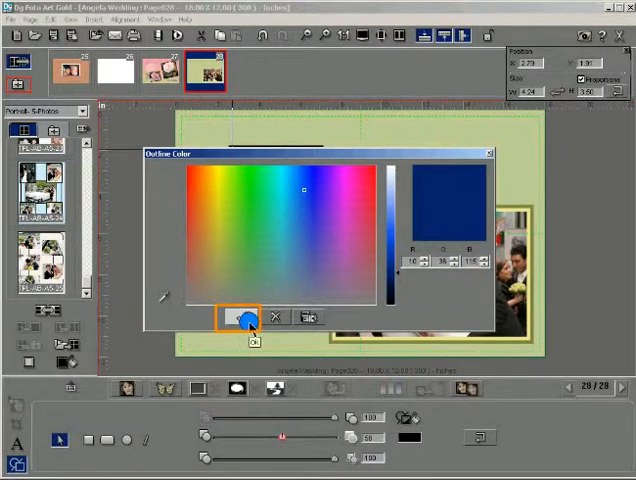
{"action": "left_click", "coordinate": [240, 317]}
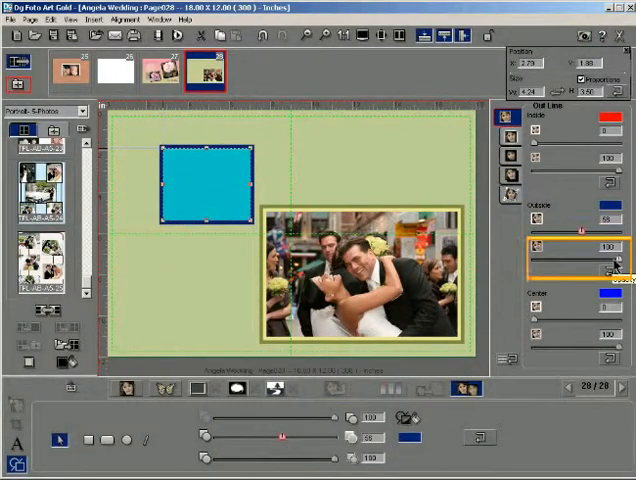
{"action": "mouse_move", "coordinate": [585, 265]}
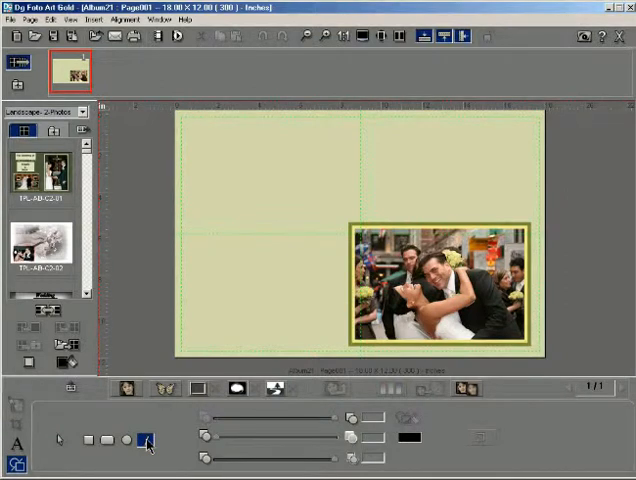
{"action": "mouse_move", "coordinate": [248, 169]}
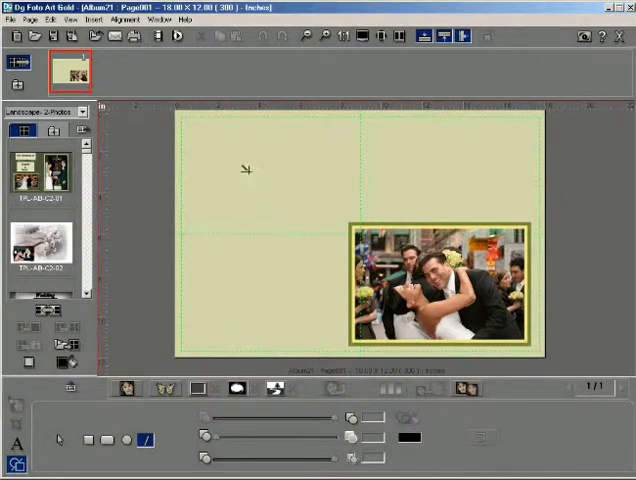